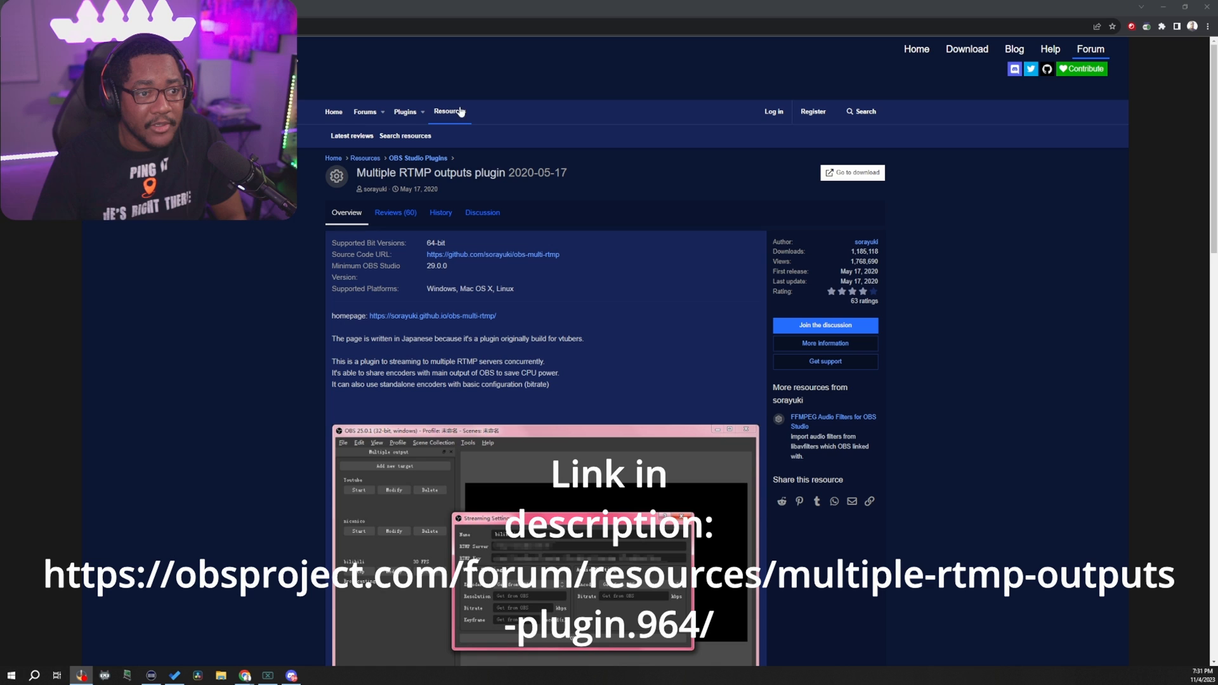
{"action": "mouse_move", "coordinate": [596, 64]}
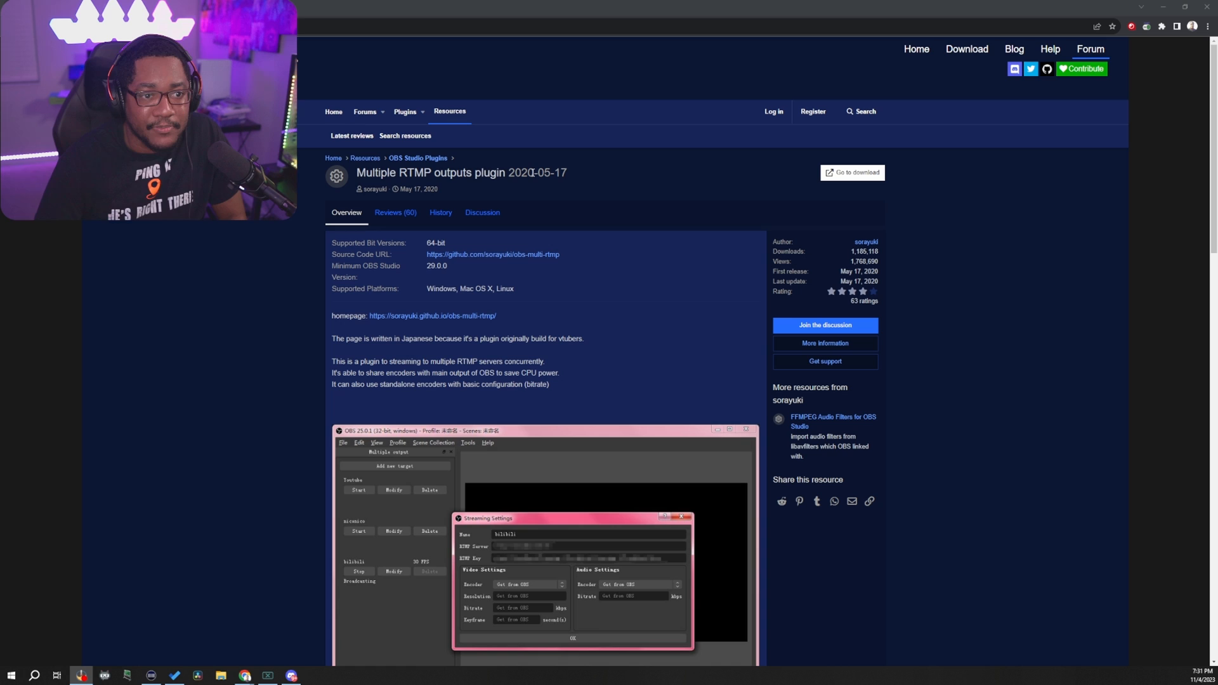
{"action": "mouse_move", "coordinate": [692, 146]}
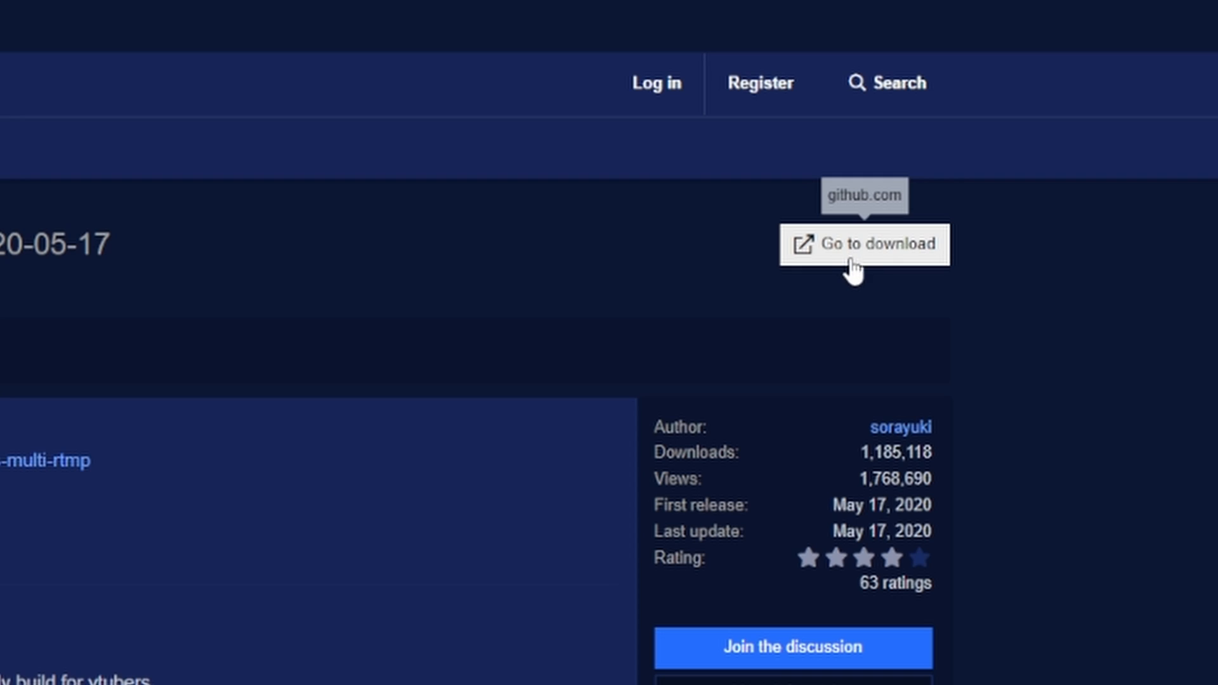
Go to the obs-multi-rtmp 0.5.0.1 release page and reveal its Assets with the Windows x64 installer
{"action": "left_click", "coordinate": [864, 243]}
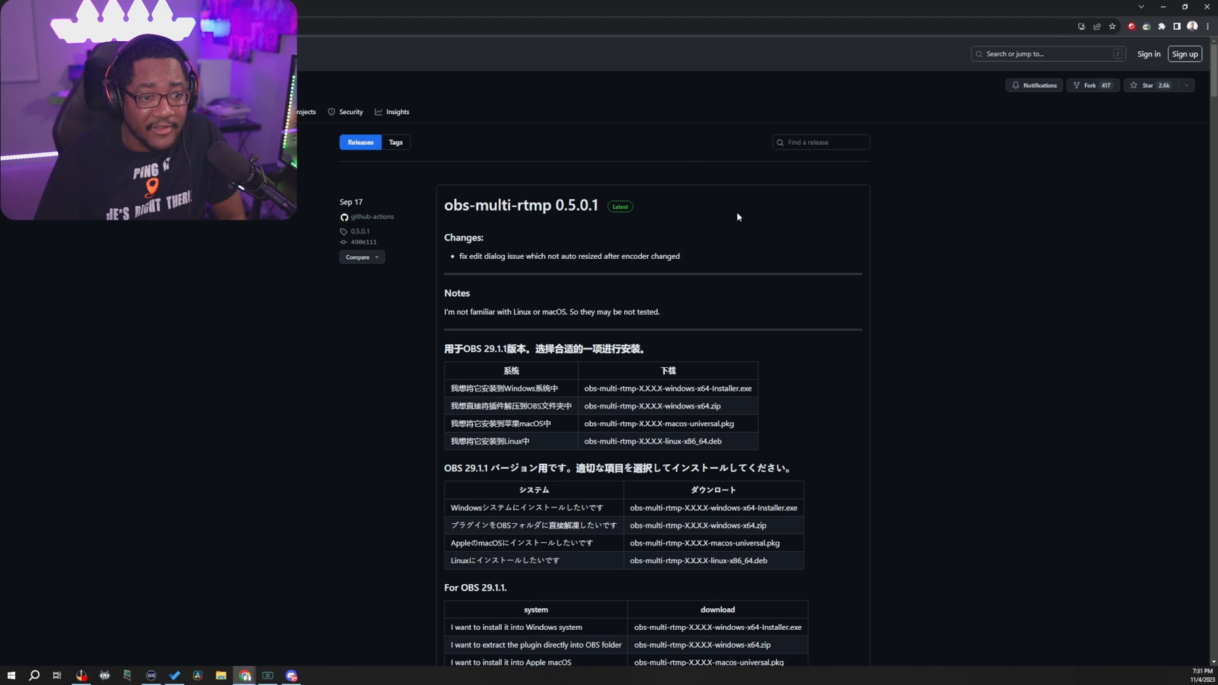
{"action": "scroll", "scroll_direction": "down", "scroll_amount": 3}
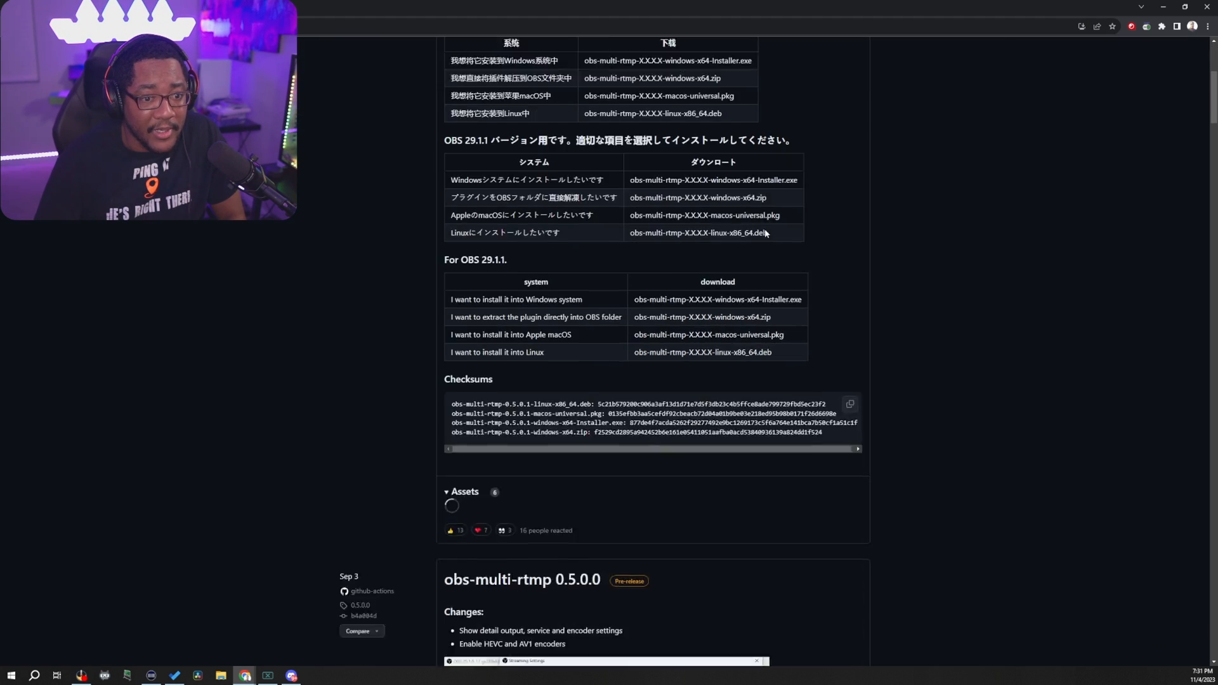
{"action": "scroll", "scroll_direction": "down", "scroll_amount": 3}
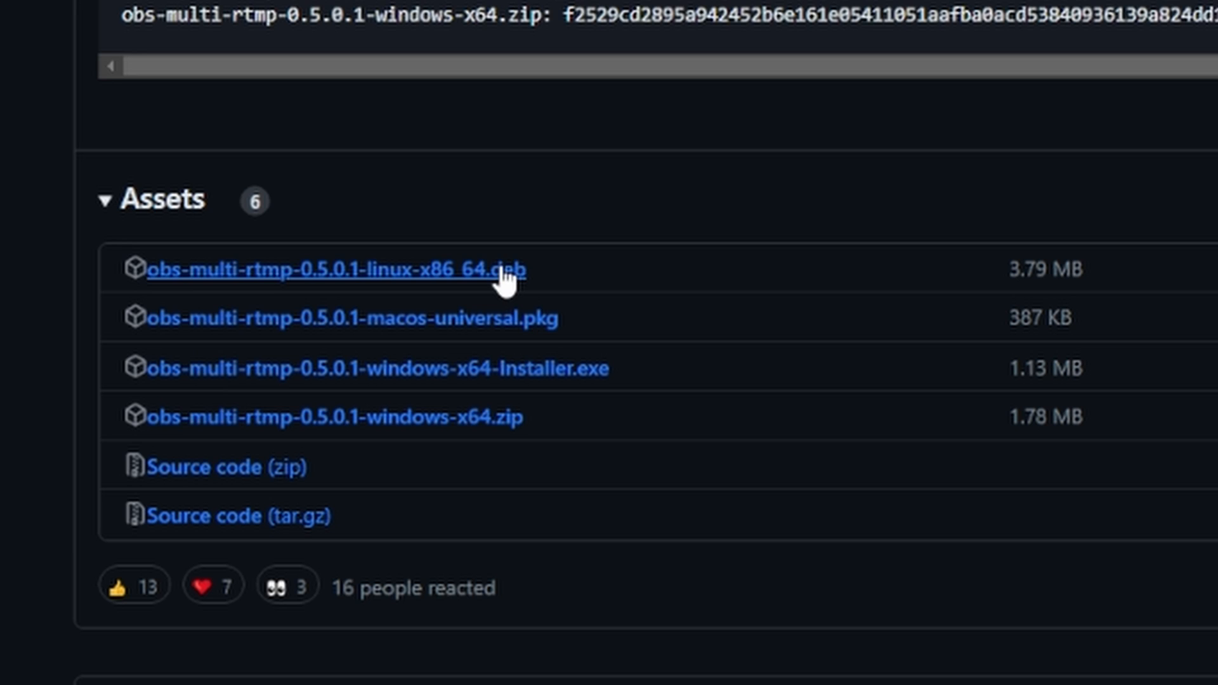
{"action": "mouse_move", "coordinate": [382, 383]}
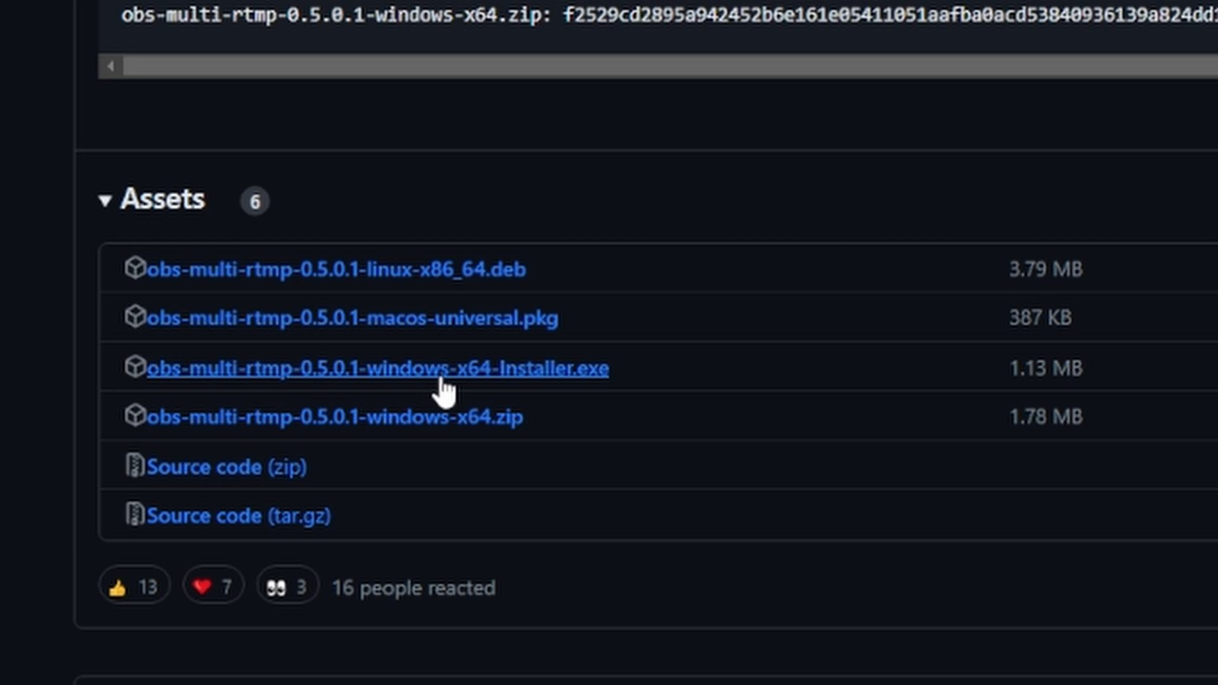
{"action": "mouse_move", "coordinate": [538, 388]}
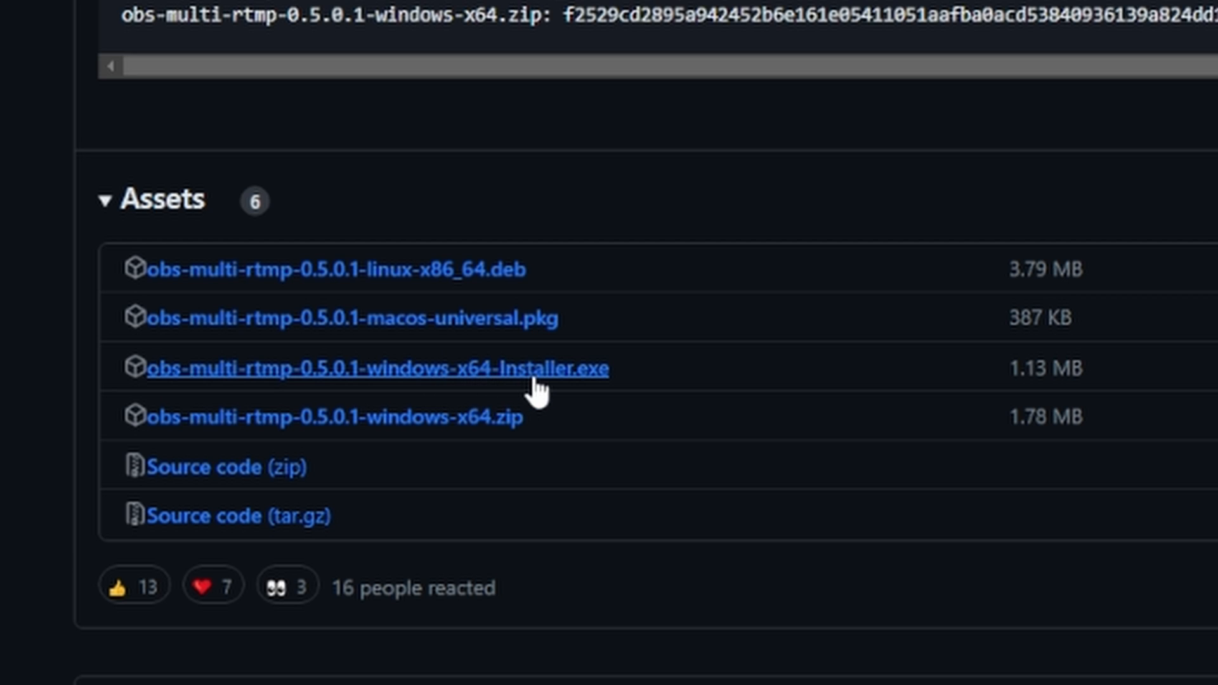
{"action": "mouse_move", "coordinate": [602, 383]}
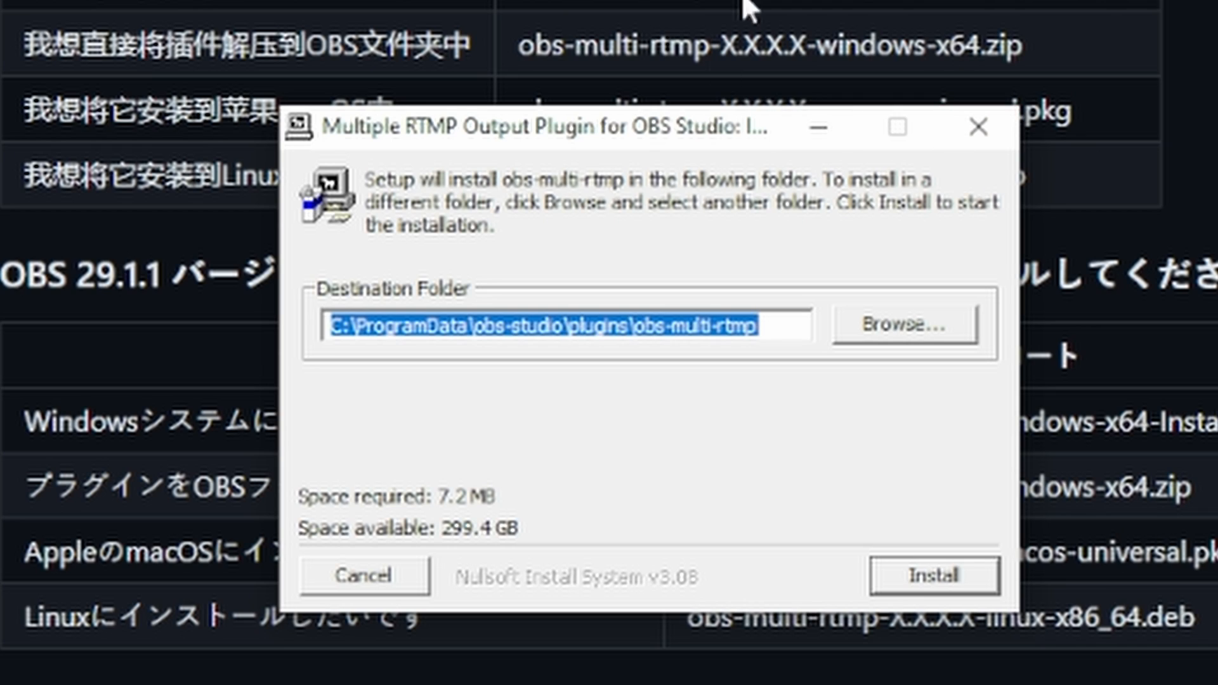
{"action": "mouse_move", "coordinate": [457, 166]}
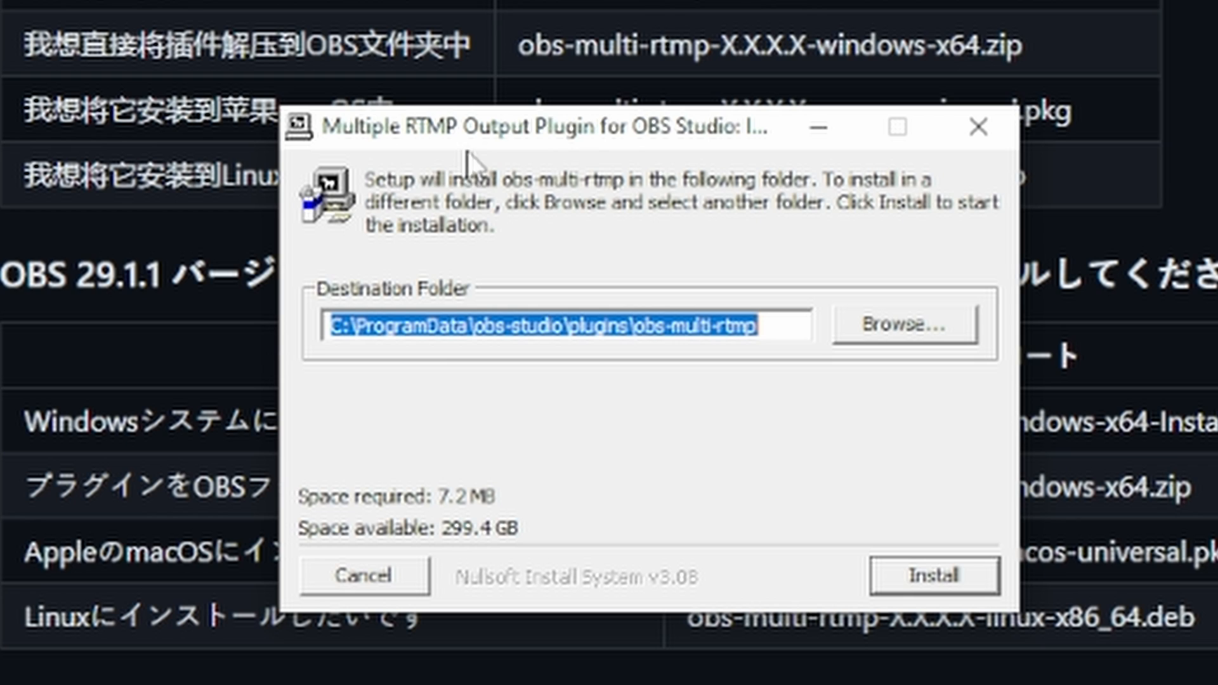
{"action": "mouse_move", "coordinate": [666, 383]}
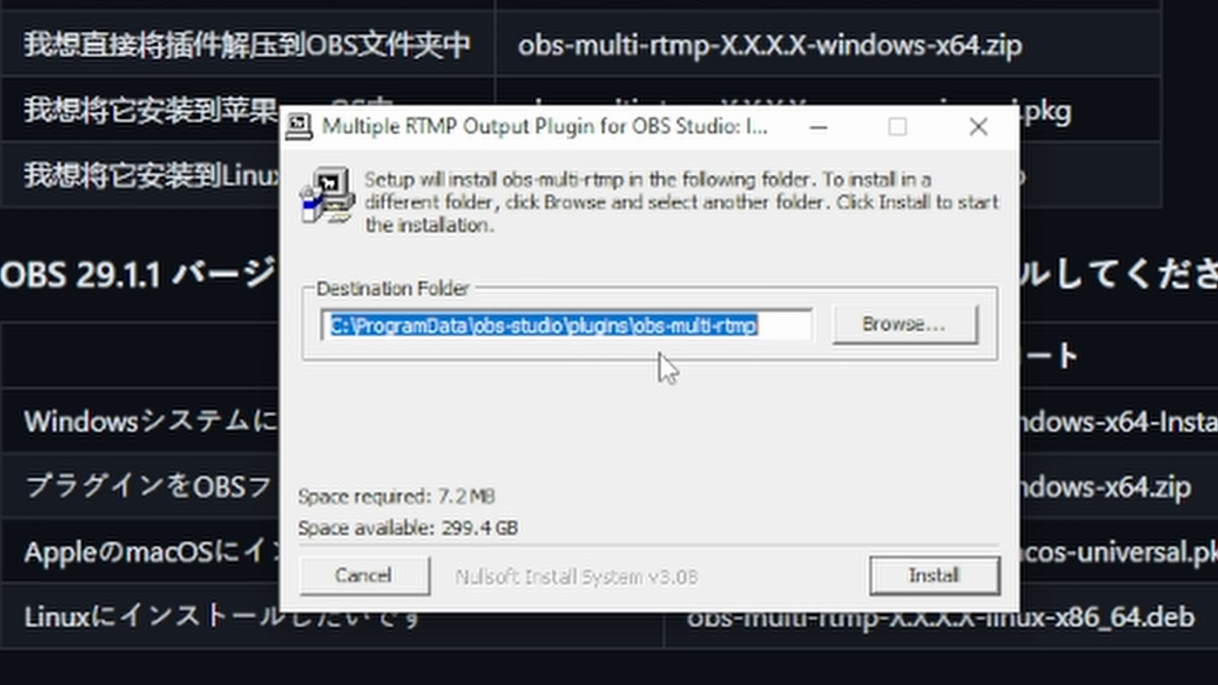
{"action": "mouse_move", "coordinate": [670, 309]}
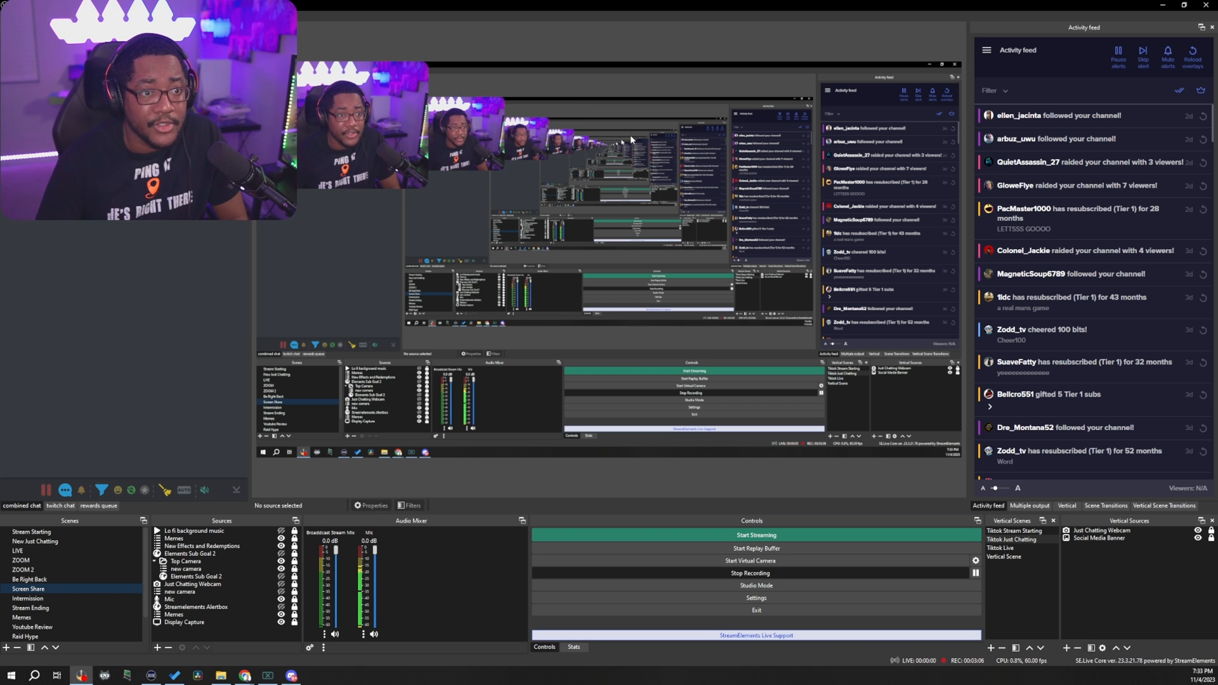
{"action": "mouse_move", "coordinate": [460, 226]}
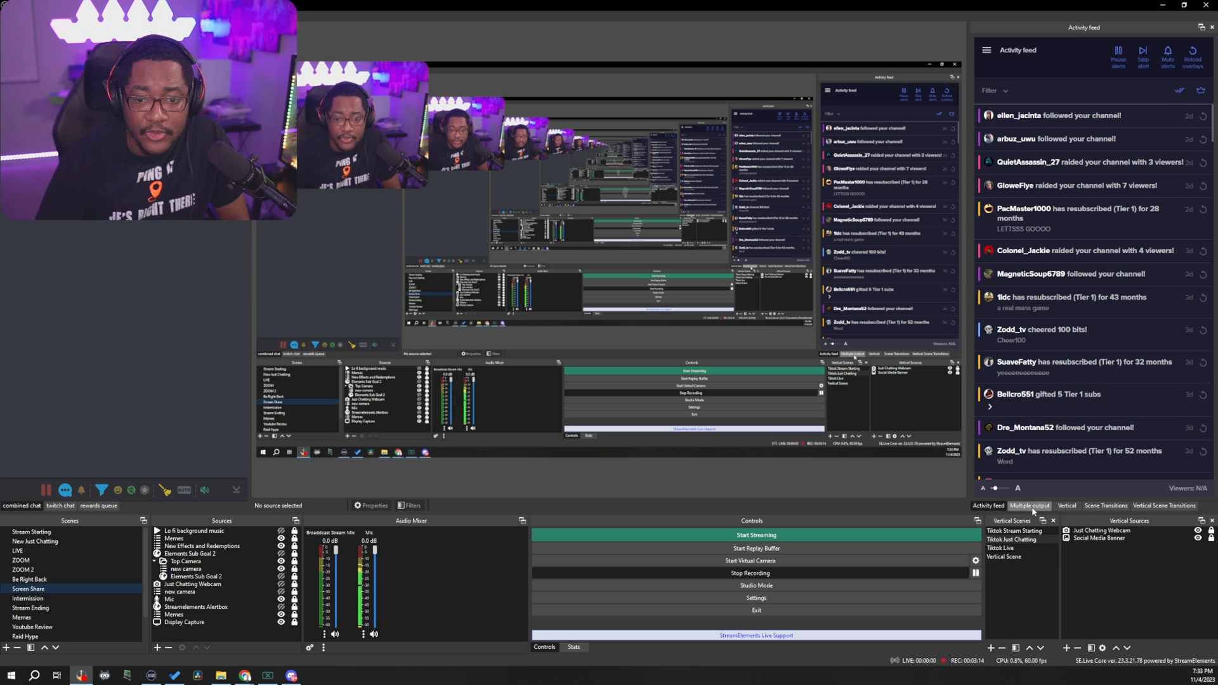
Show the Multiple output dock listing the Twitch, Kick and Tiktok targets
{"action": "left_click", "coordinate": [1031, 505]}
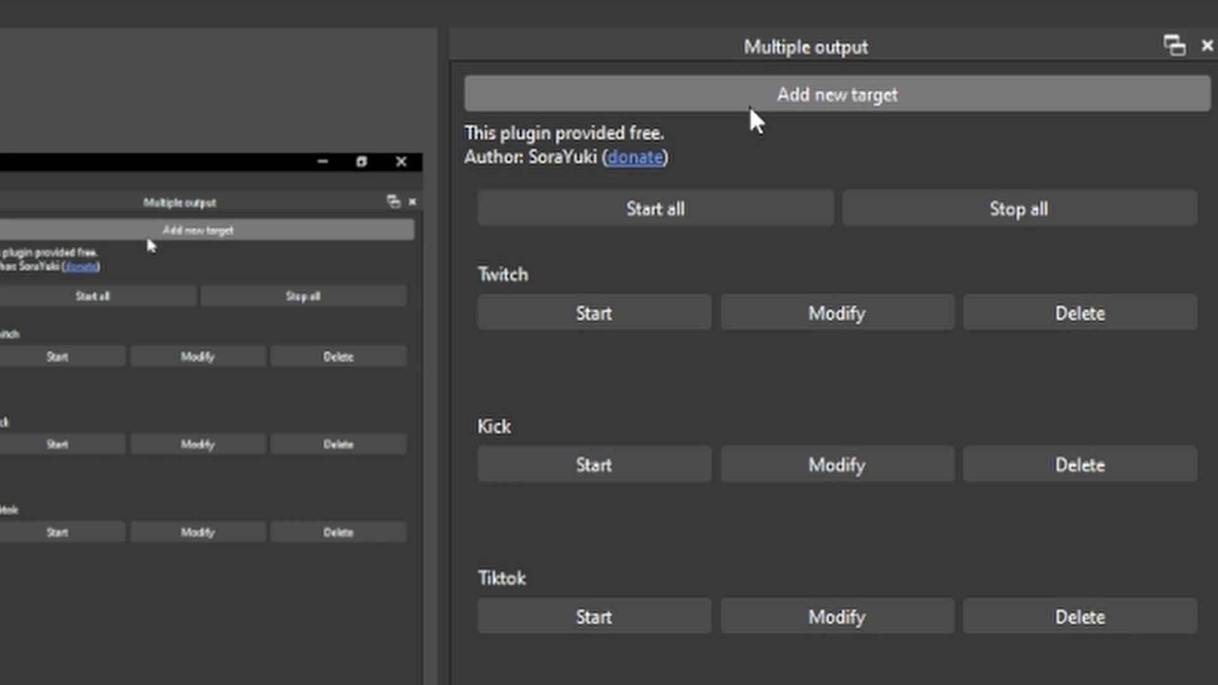
Add a new streaming target and name it 'Kick te' for the Kick test
{"action": "left_click", "coordinate": [840, 94]}
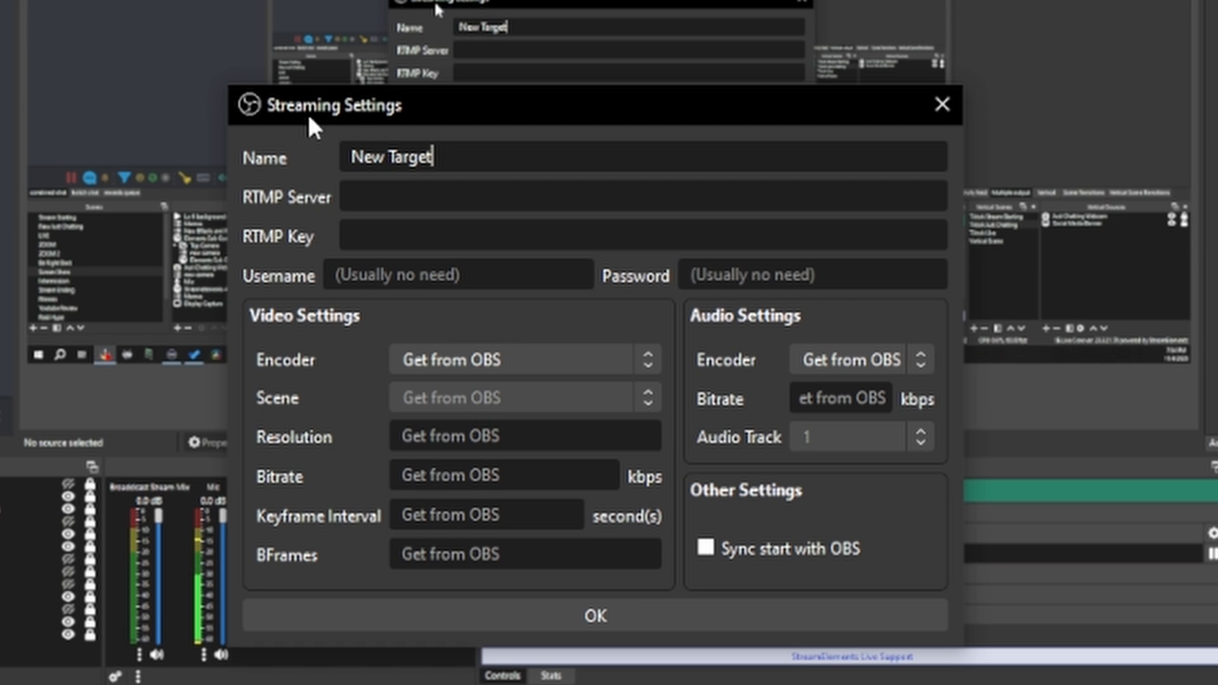
{"action": "mouse_move", "coordinate": [362, 129]}
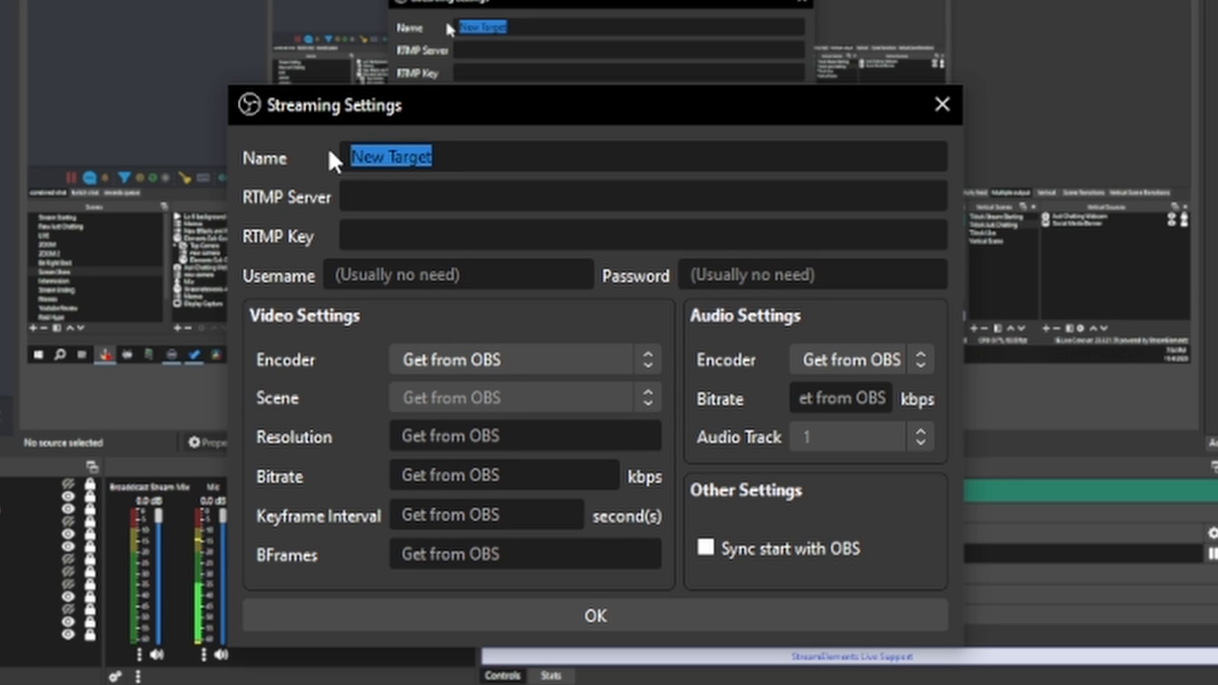
{"action": "type", "text": "Kick te"}
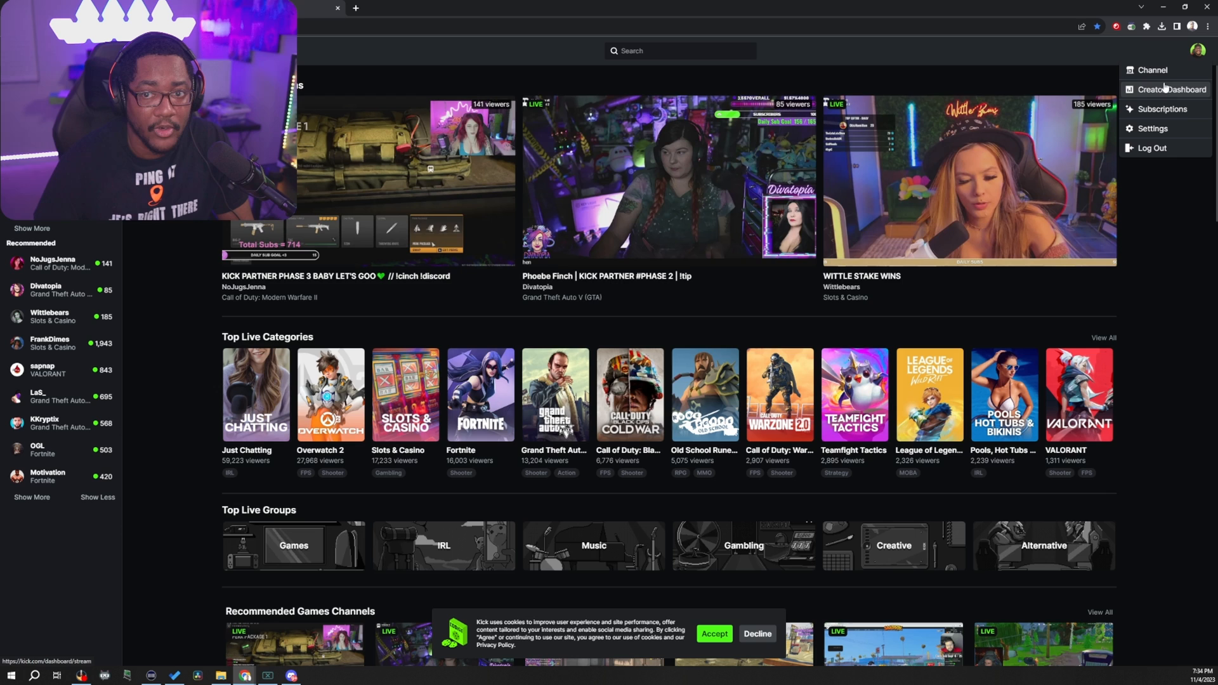
Reach the Stream Key settings in Kick's Creator Dashboard
{"action": "left_click", "coordinate": [1165, 89]}
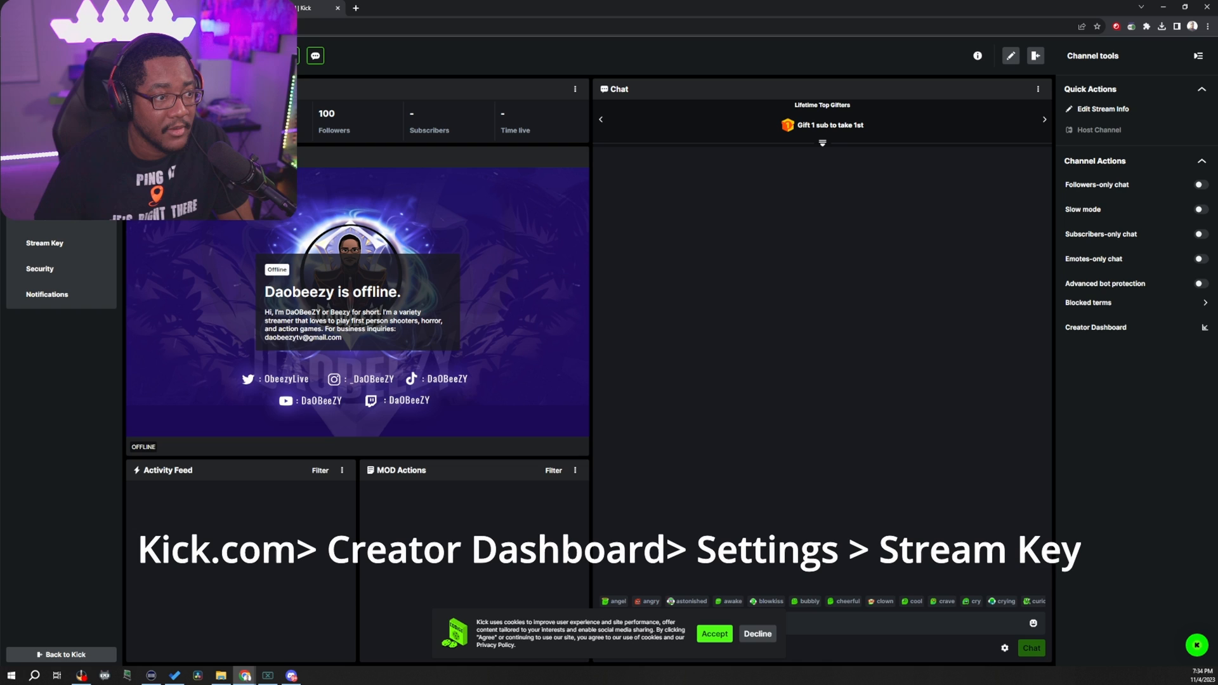
{"action": "left_click", "coordinate": [44, 243]}
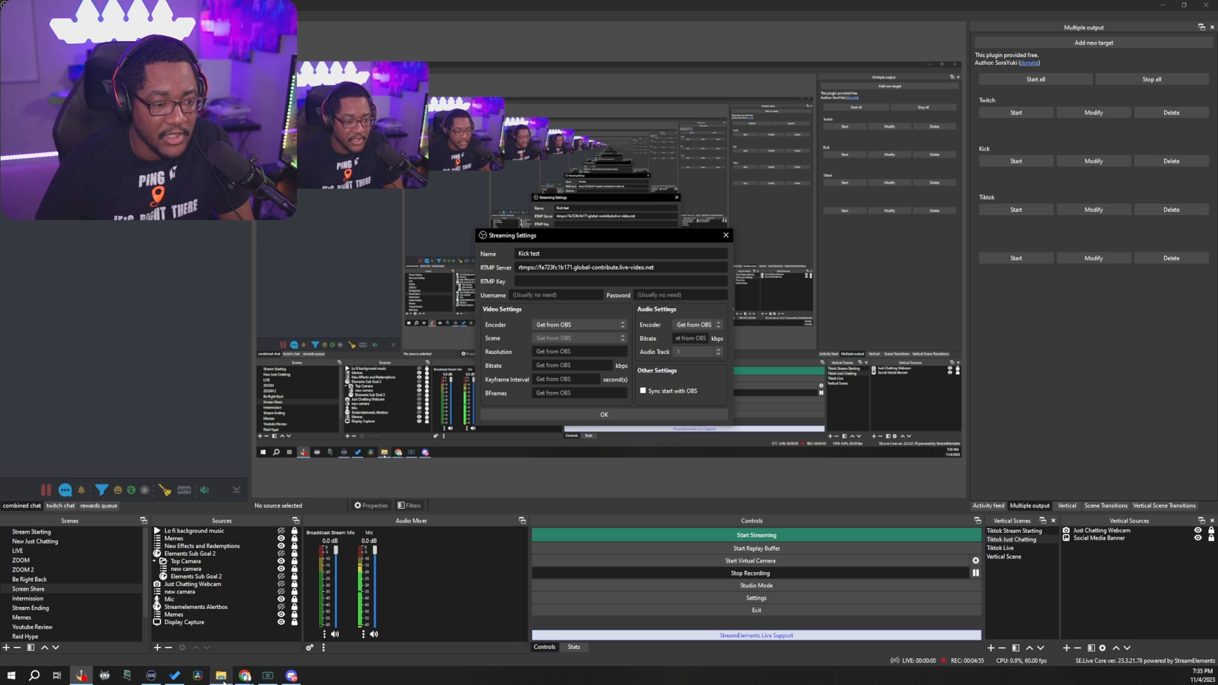
{"action": "left_click", "coordinate": [576, 280]}
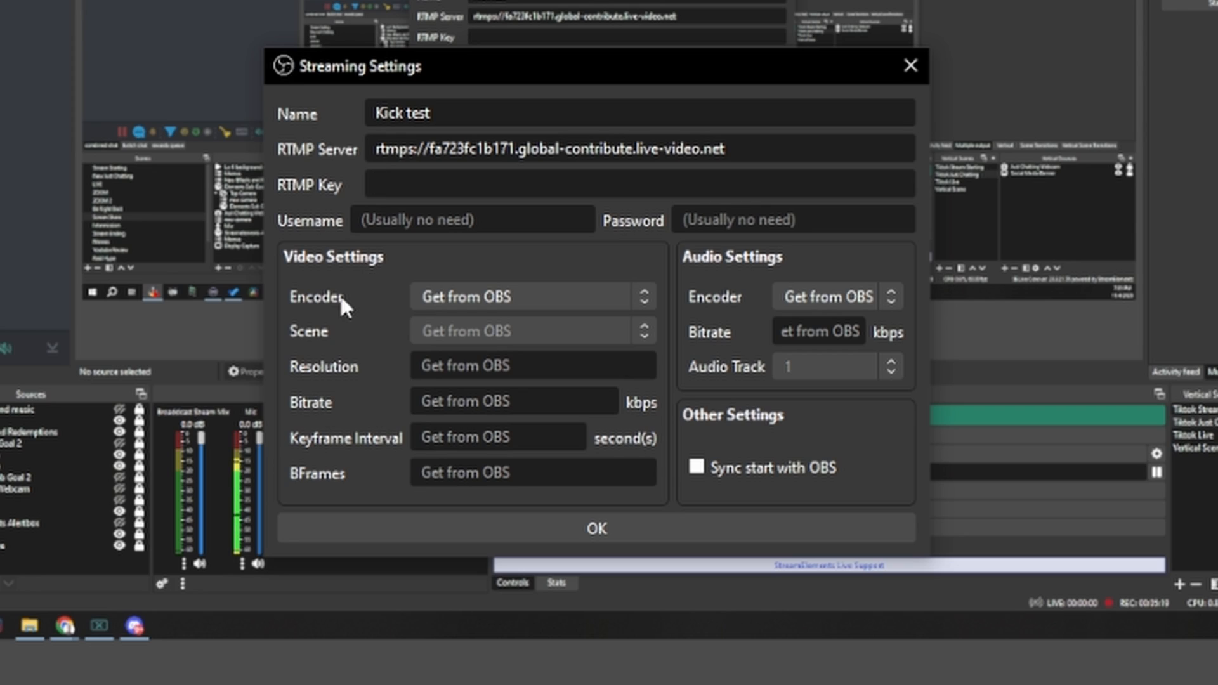
{"action": "mouse_move", "coordinate": [549, 297]}
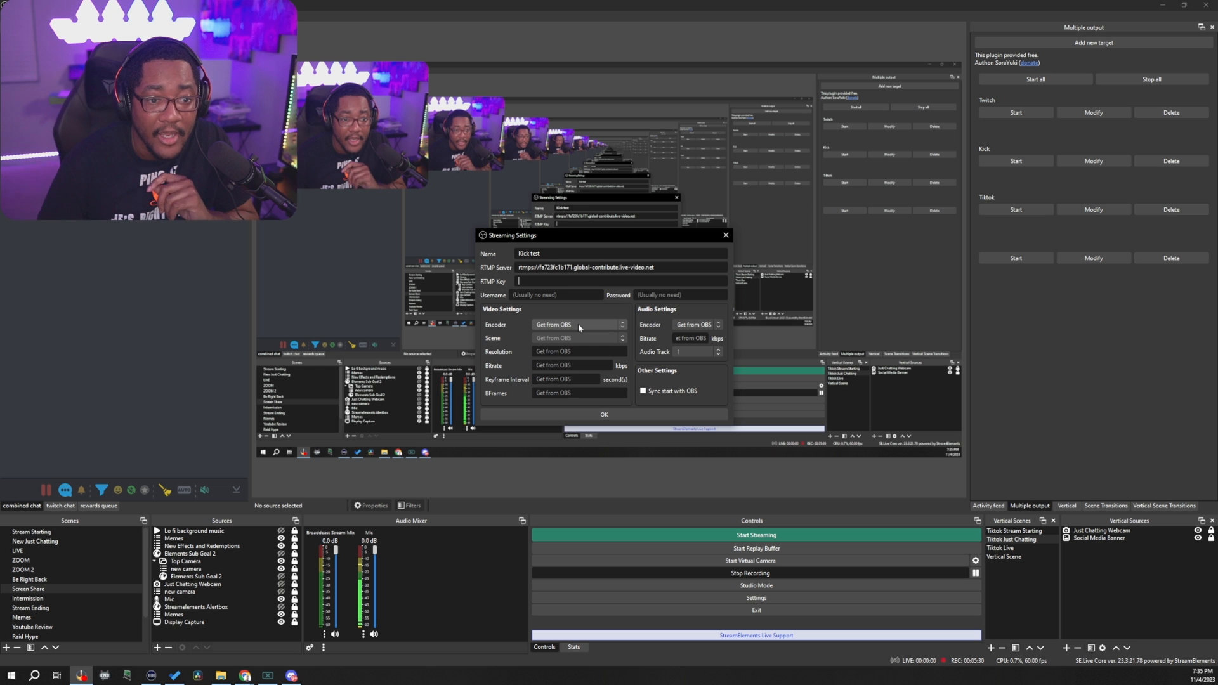
{"action": "left_click", "coordinate": [579, 325]}
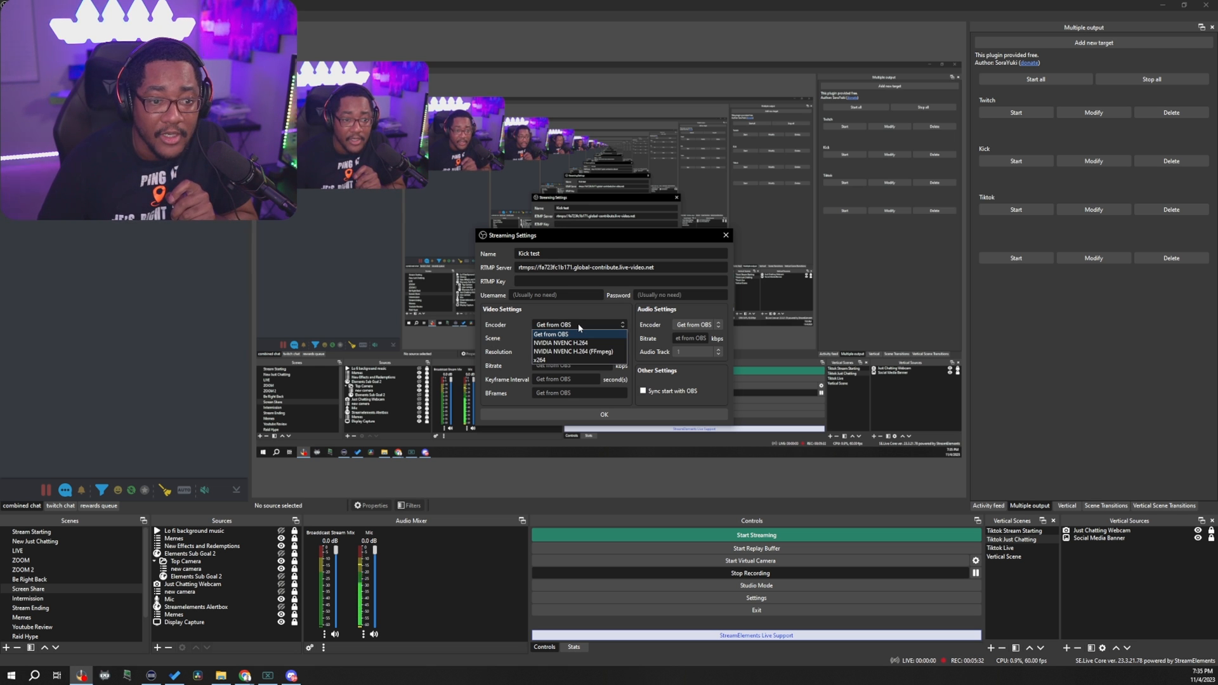
{"action": "left_click", "coordinate": [558, 343]}
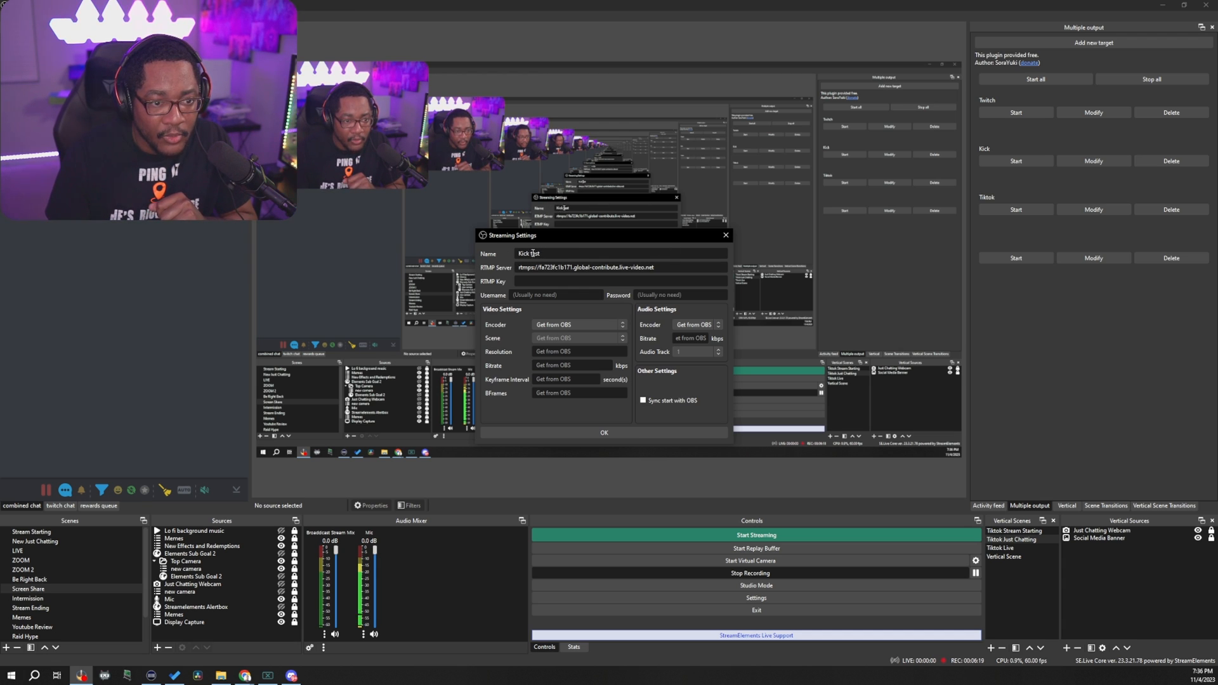
{"action": "mouse_move", "coordinate": [571, 246]}
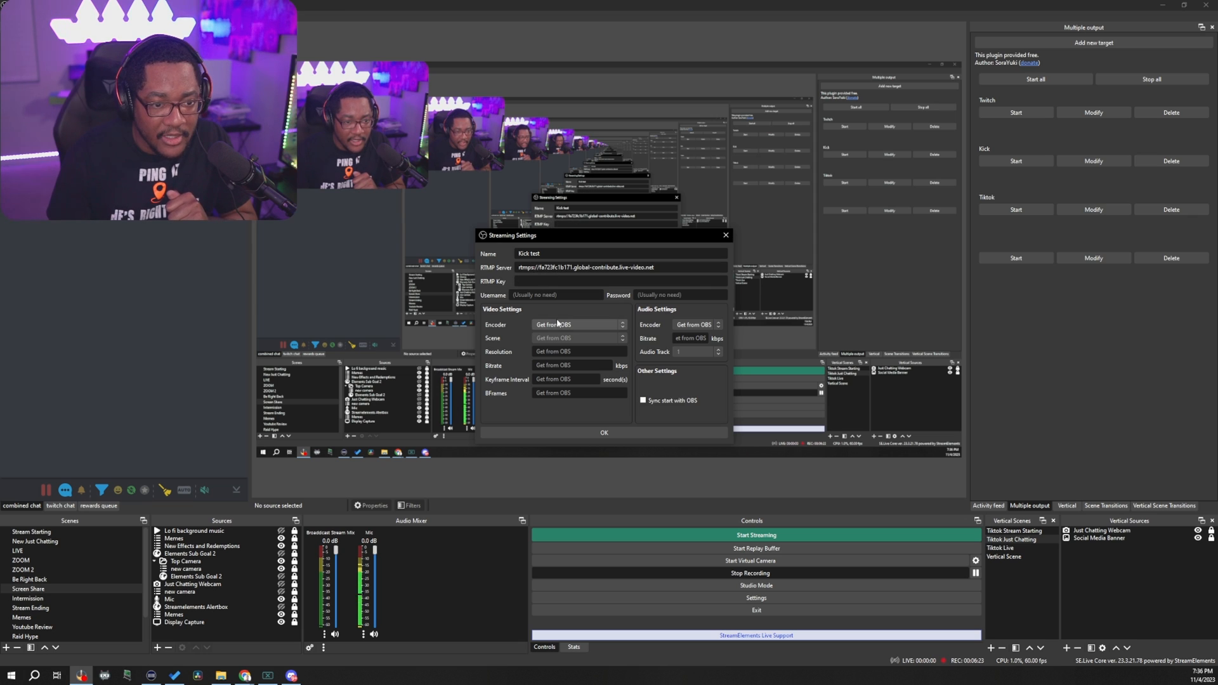
{"action": "mouse_move", "coordinate": [645, 305]}
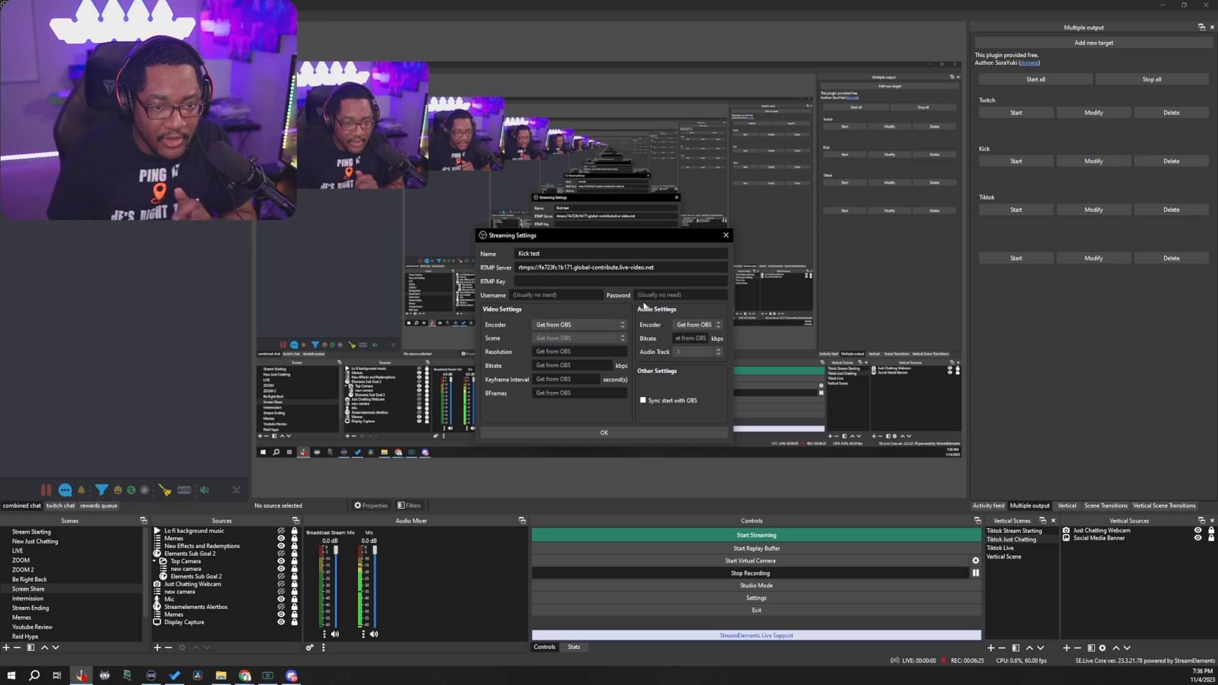
Save the Kick test target so it appears as the fourth Multiple output target
{"action": "left_click", "coordinate": [604, 433]}
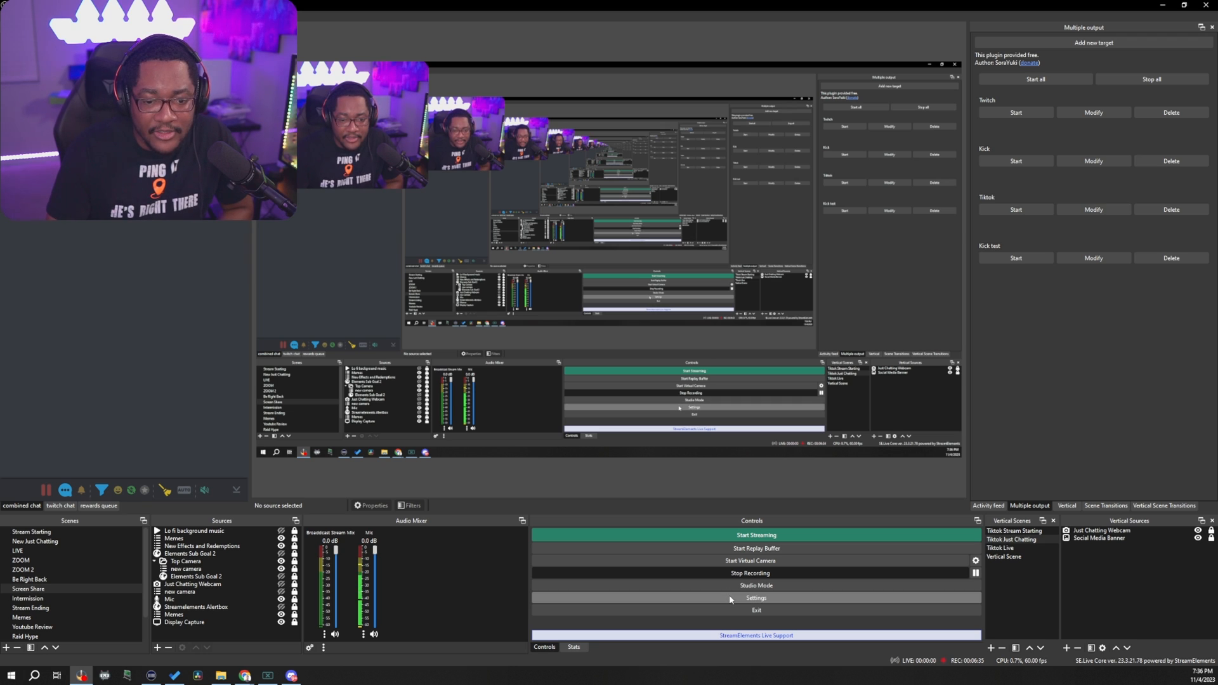
{"action": "left_click", "coordinate": [755, 597]}
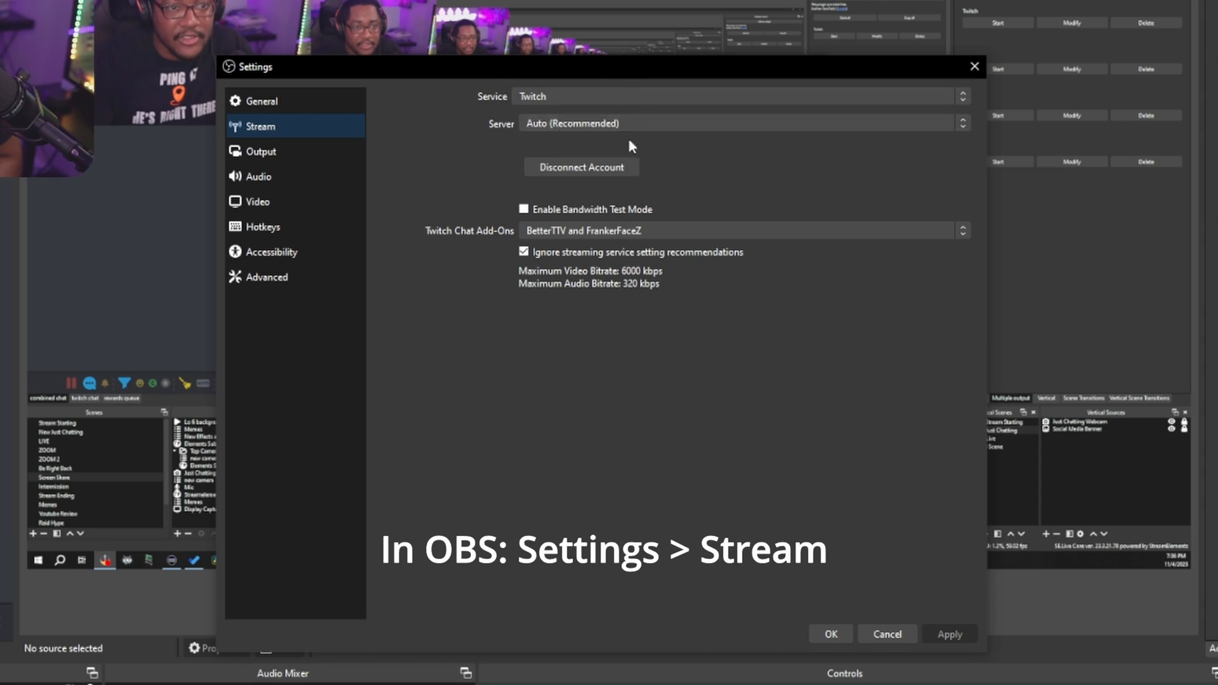
{"action": "mouse_move", "coordinate": [659, 125]}
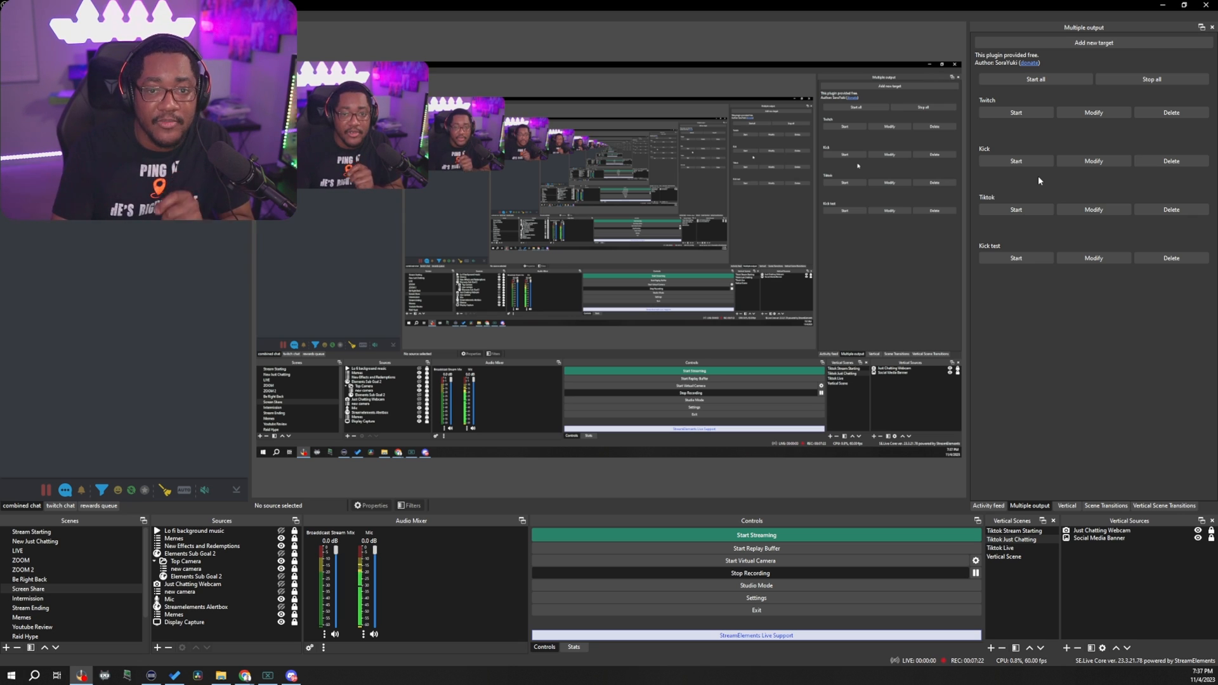
{"action": "mouse_move", "coordinate": [987, 186]}
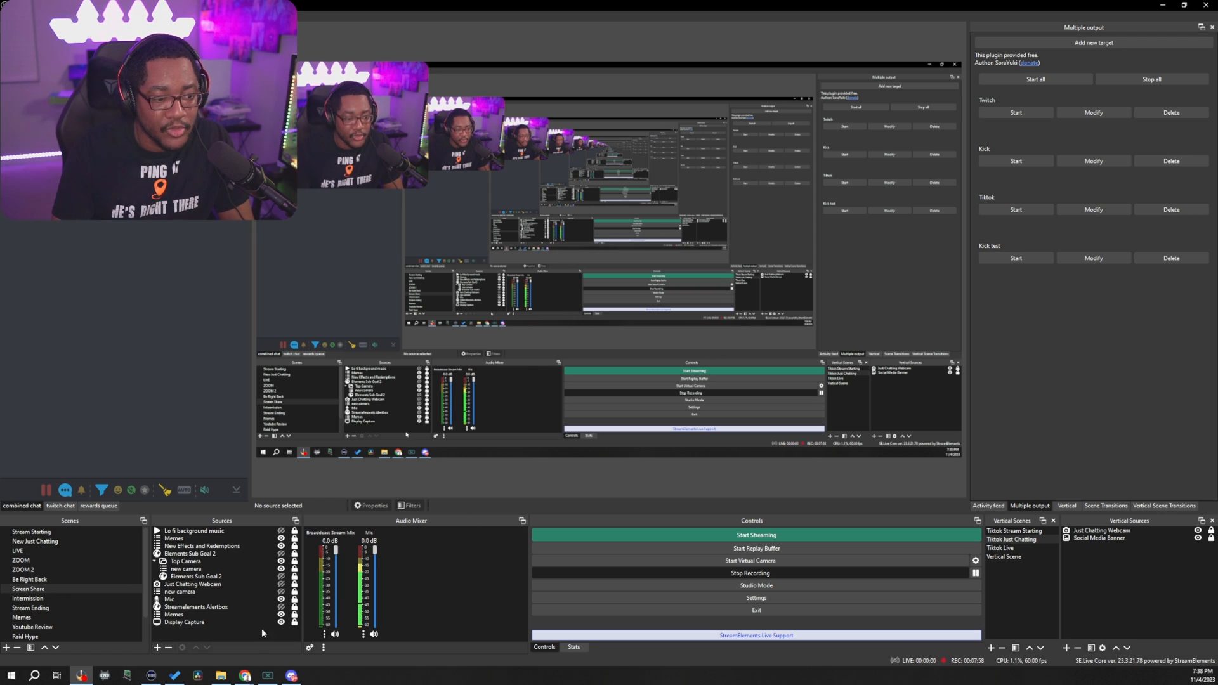
Go to YouTube Studio from the YouTube profile menu in Chrome
{"action": "left_click", "coordinate": [235, 675]}
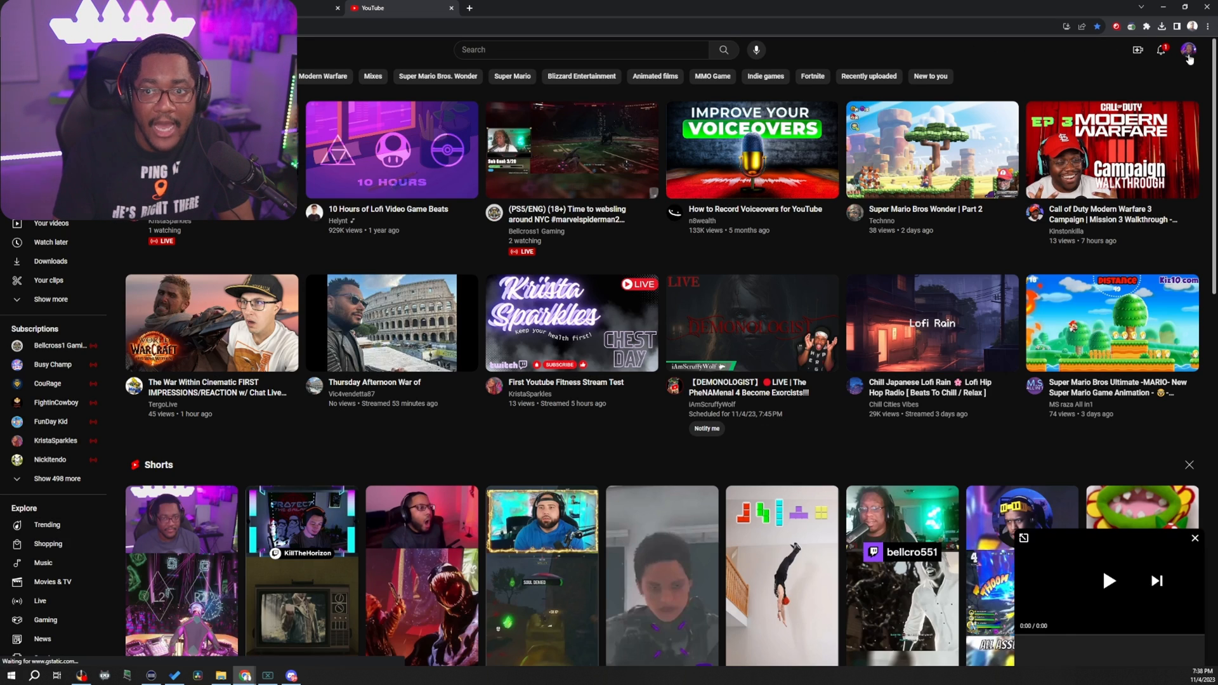
{"action": "left_click", "coordinate": [1187, 49]}
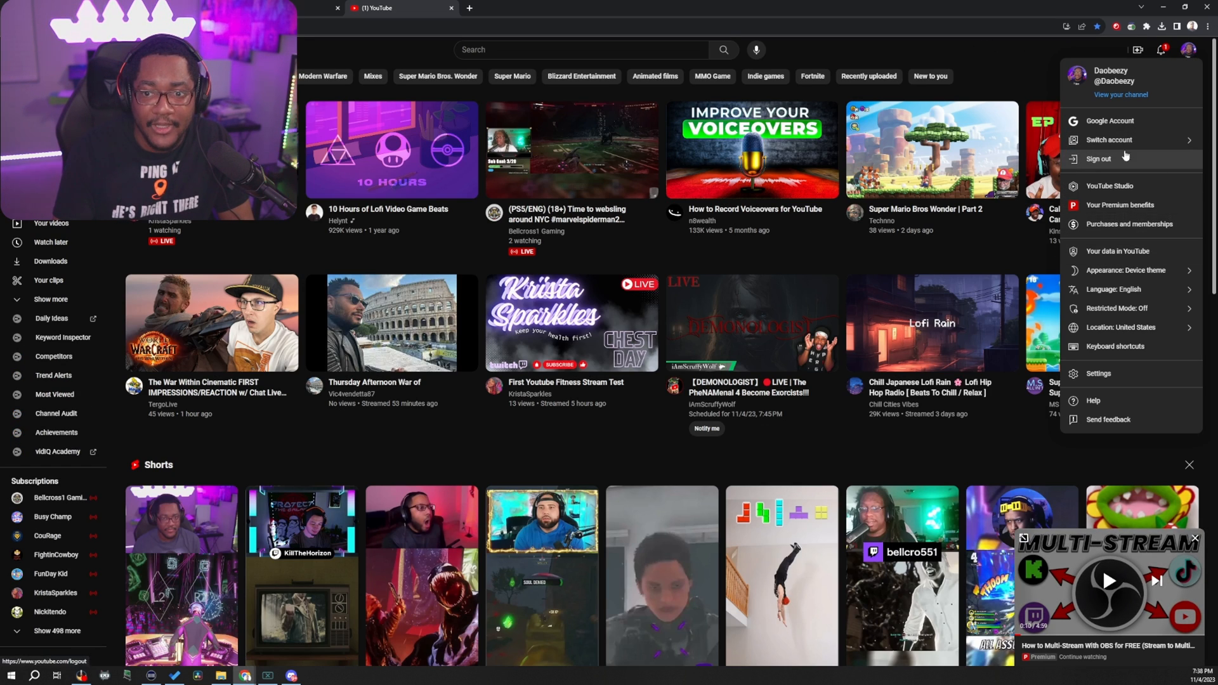
{"action": "left_click", "coordinate": [1109, 185]}
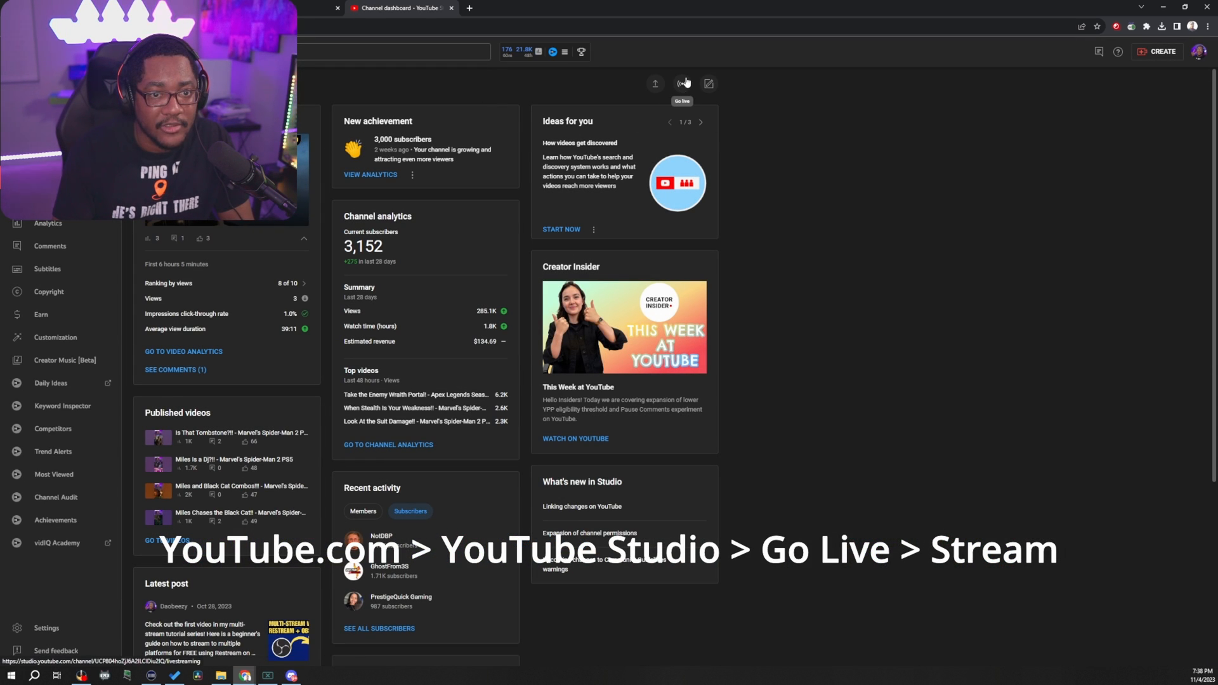
Start Go live in YouTube Studio to reach the stream key and URL settings
{"action": "left_click", "coordinate": [681, 83]}
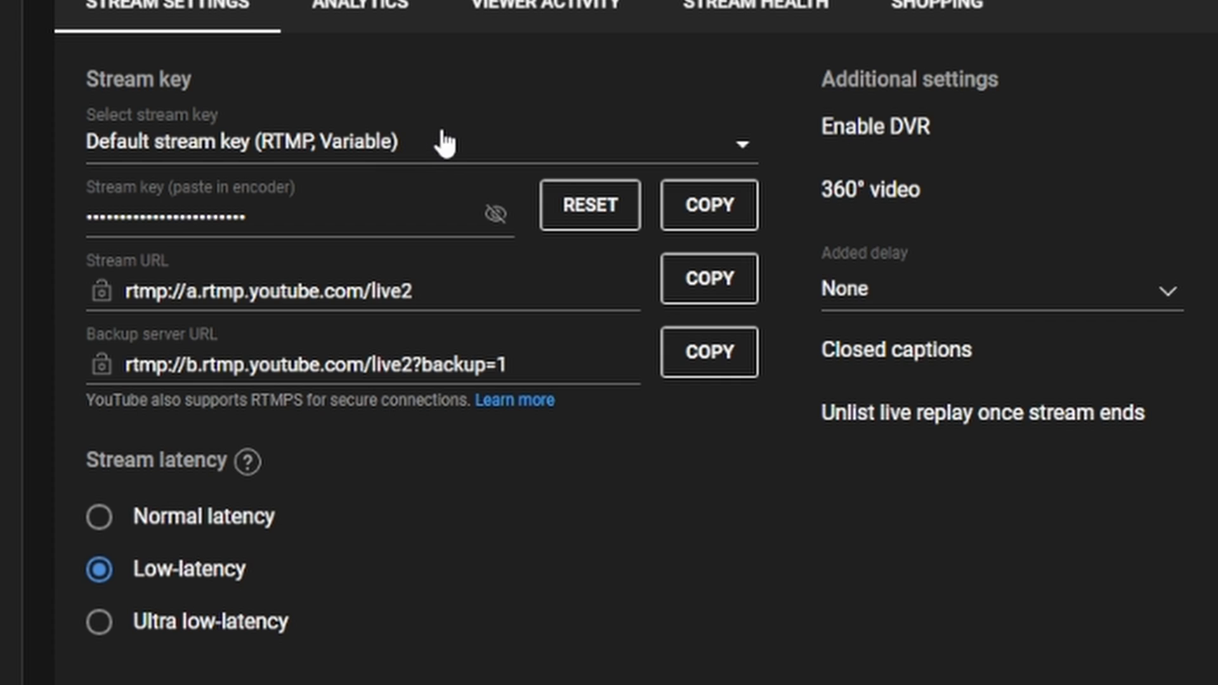
{"action": "mouse_move", "coordinate": [330, 210]}
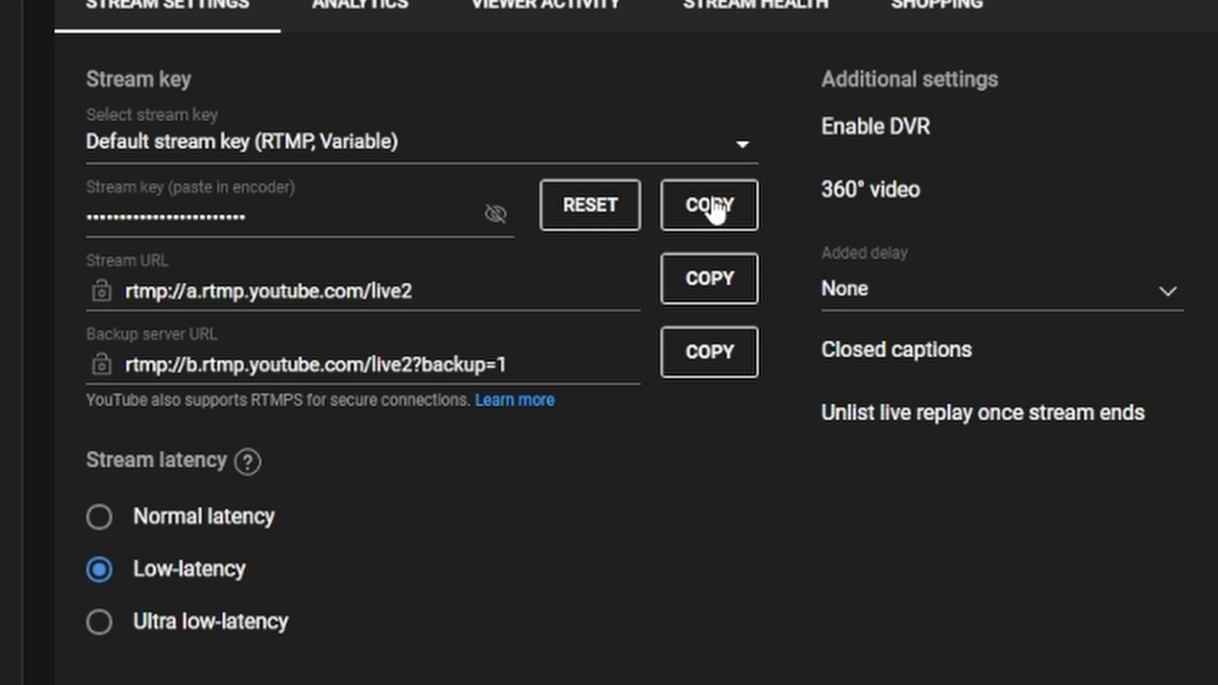
{"action": "mouse_move", "coordinate": [186, 314]}
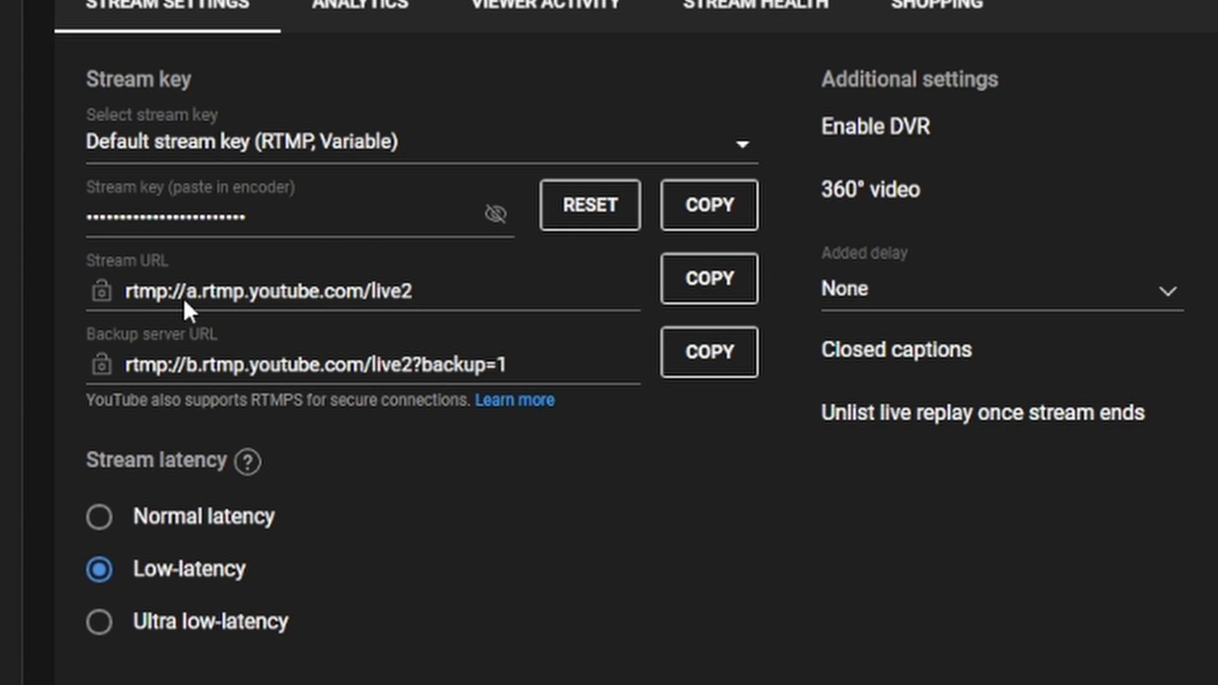
{"action": "mouse_move", "coordinate": [152, 298]}
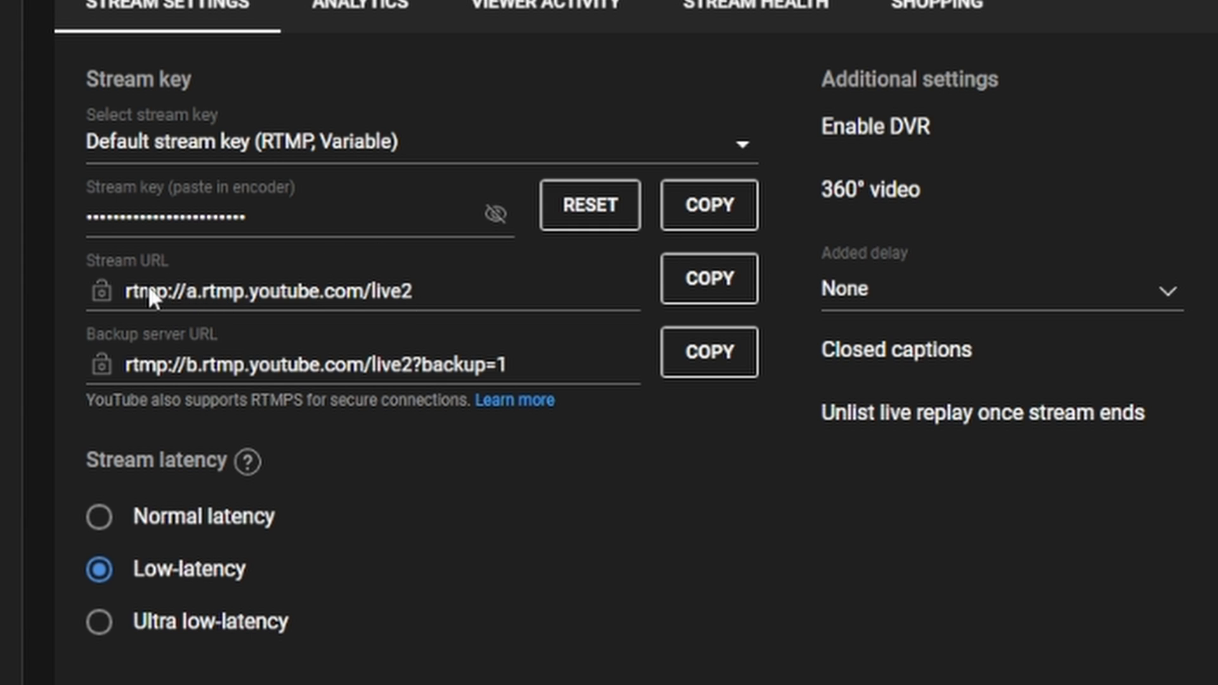